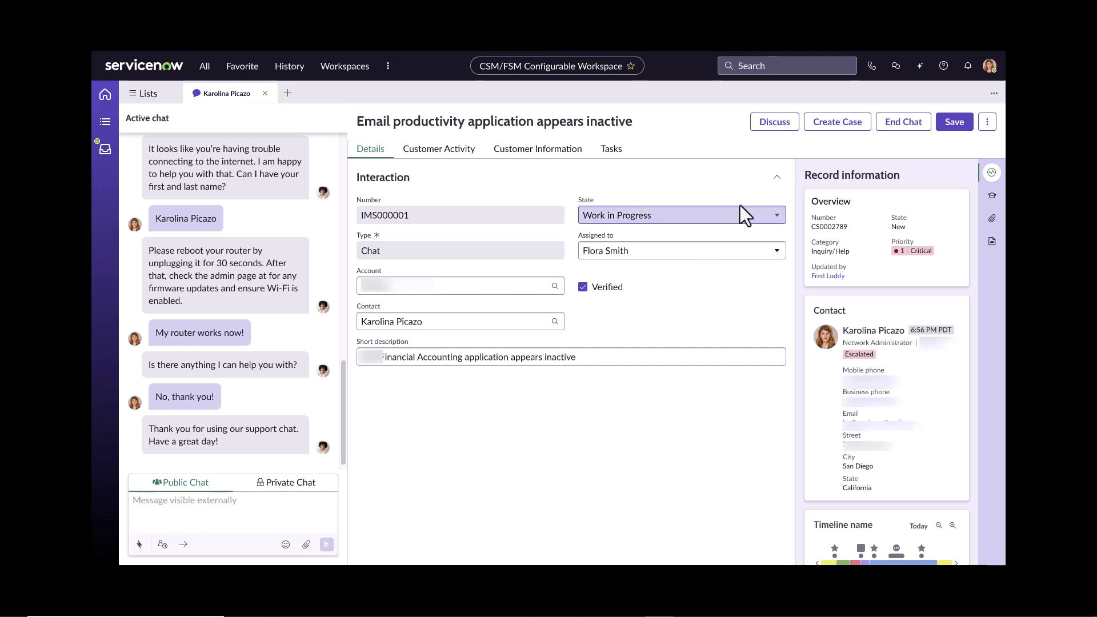
mouse_move(897, 142)
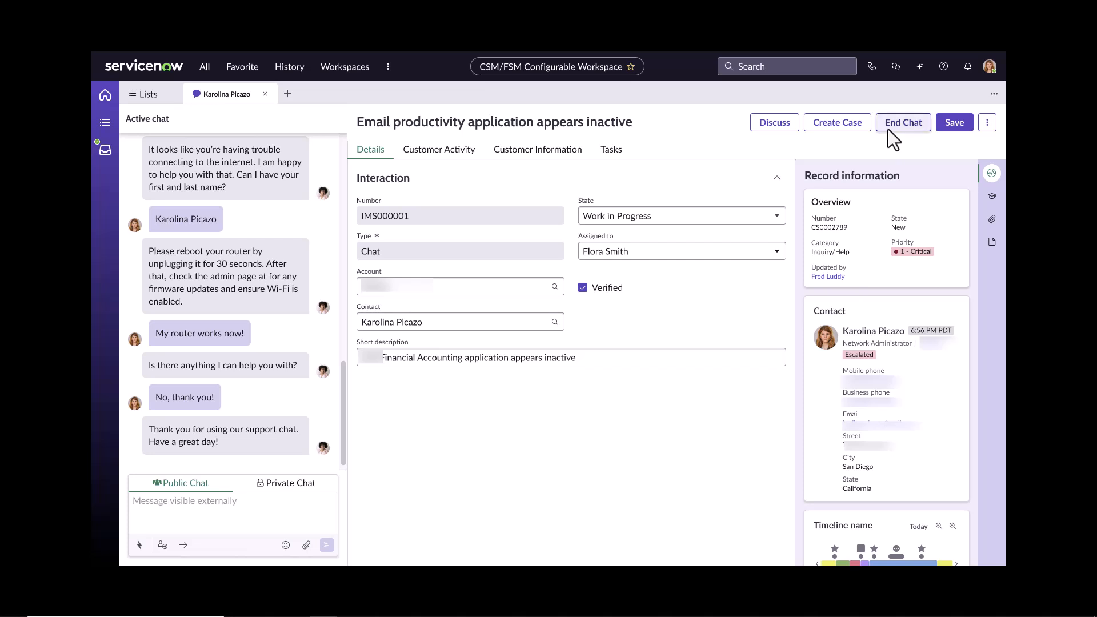
left_click(903, 122)
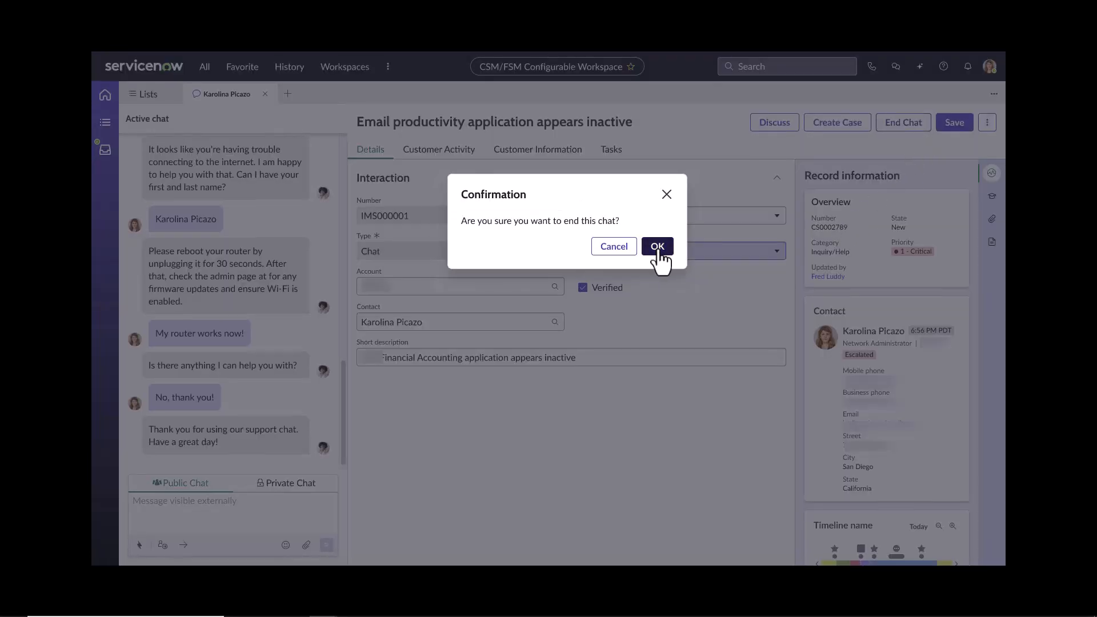
left_click(656, 247)
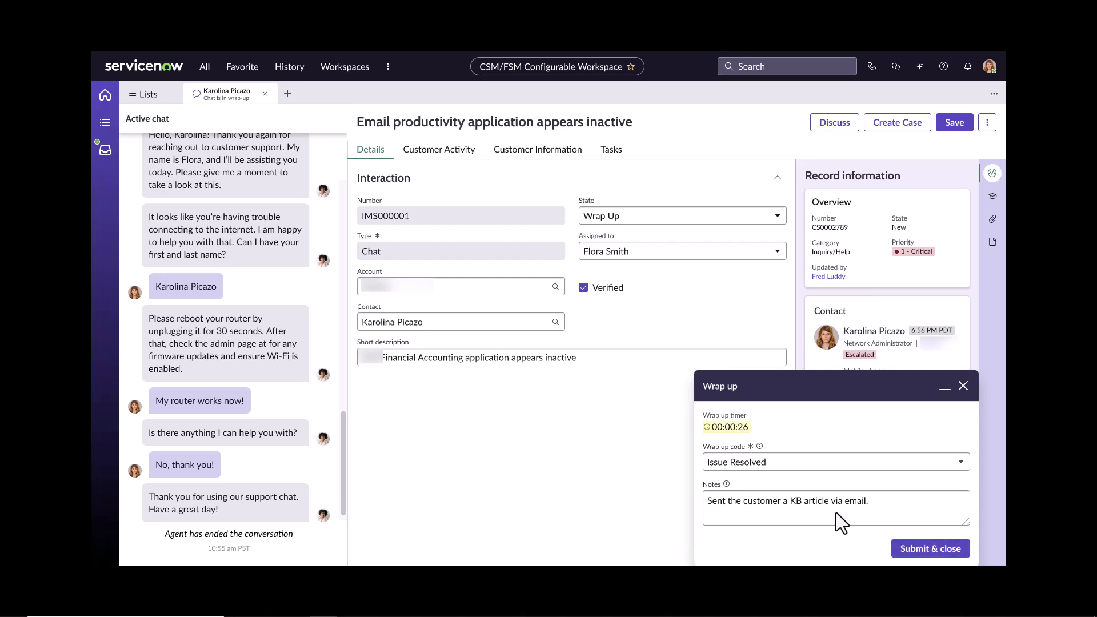
mouse_move(722, 455)
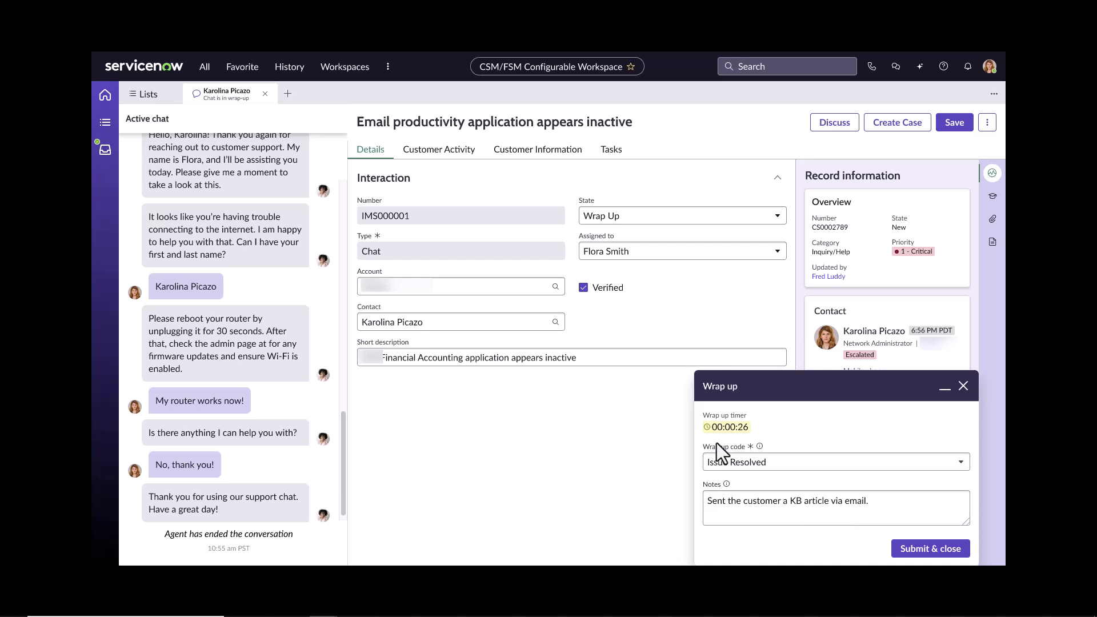
mouse_move(726, 452)
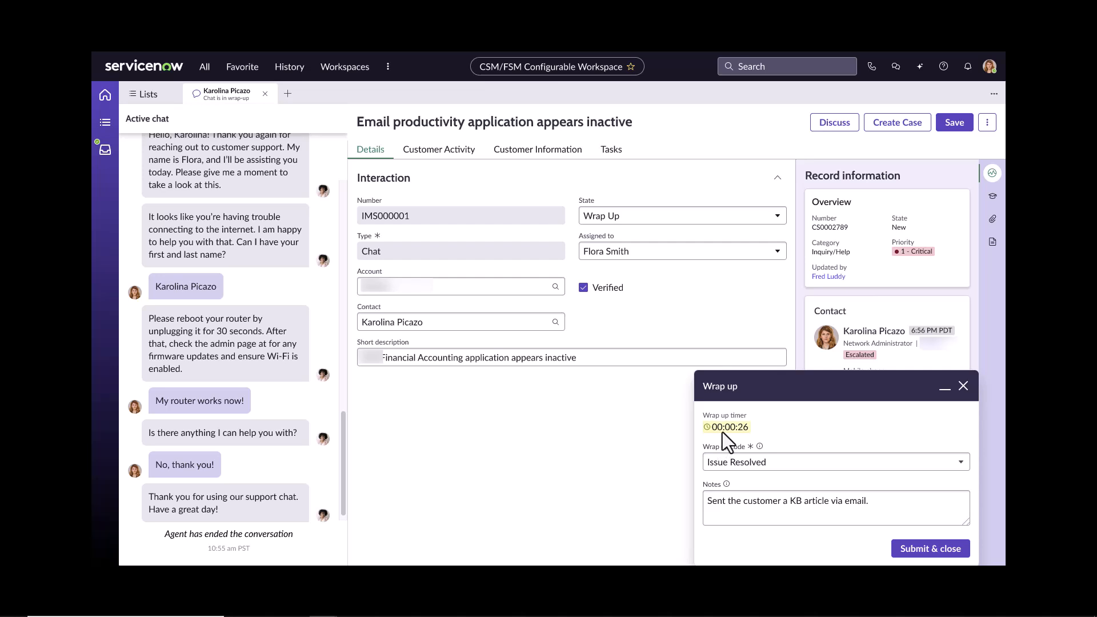
mouse_move(765, 498)
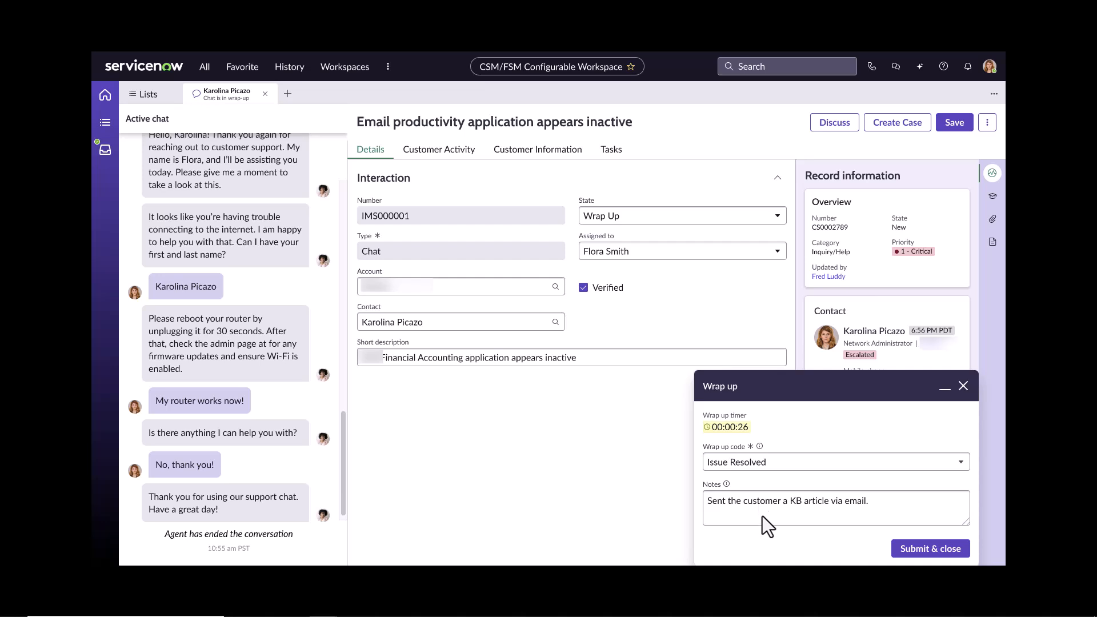
mouse_move(756, 469)
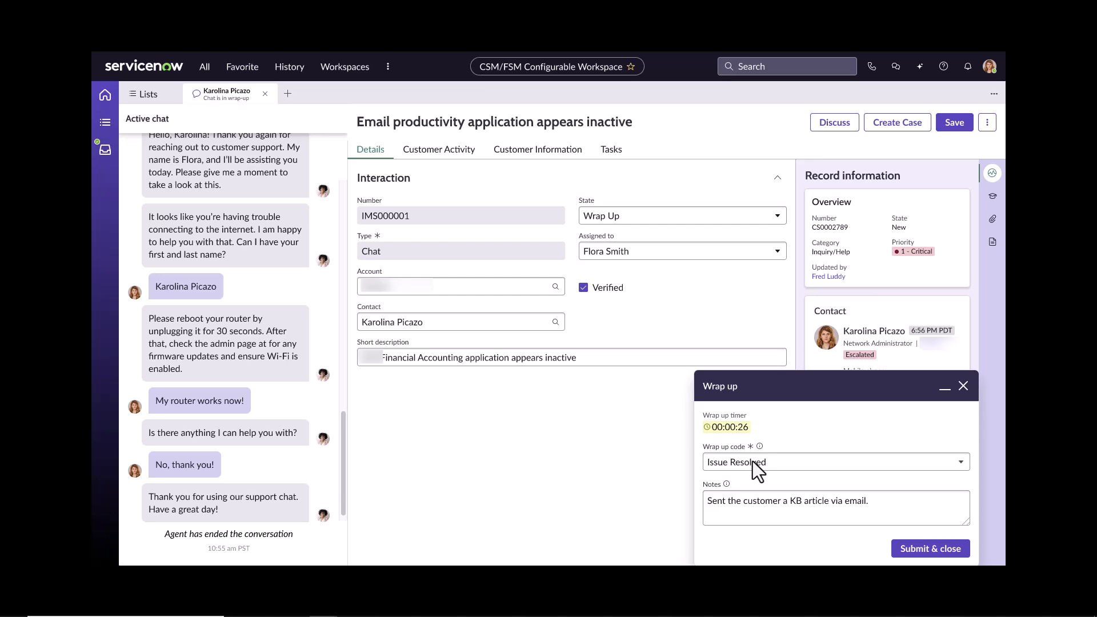
Submit the Issue Resolved wrap-up code and note, closing the interaction as Closed Complete
left_click(930, 549)
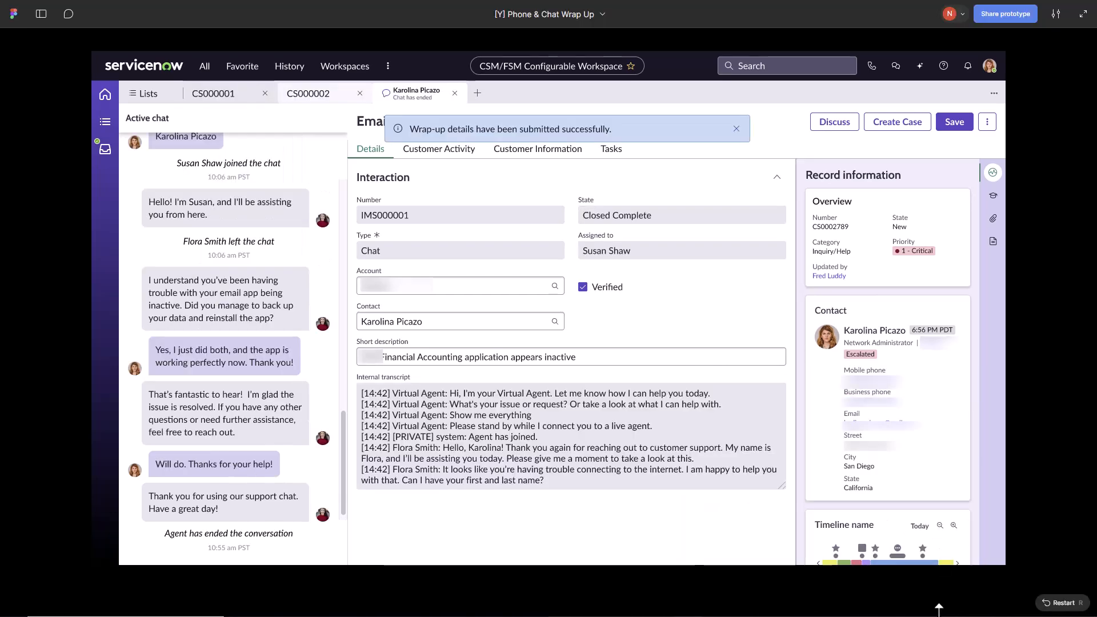